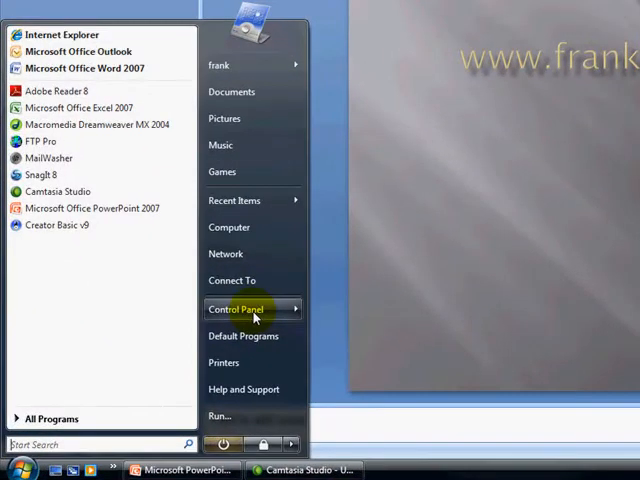
- Open Control Panel from its right-click menu in the Start menu
right_click(236, 308)
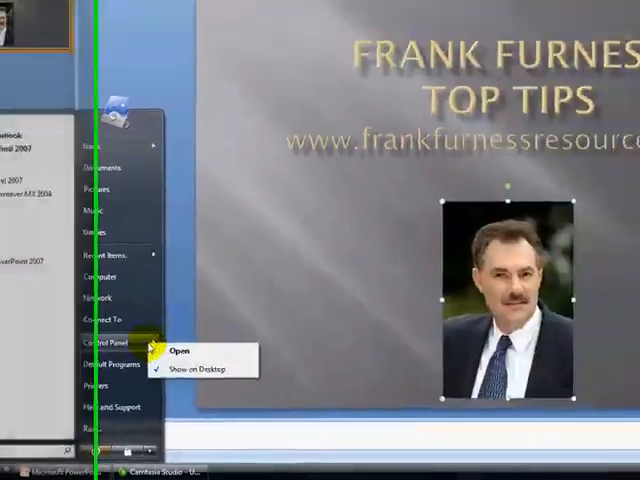
left_click(176, 348)
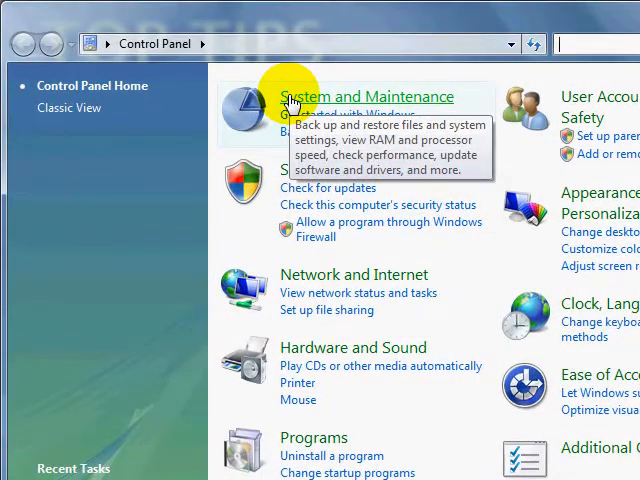
- Reach the Advanced Tools page via System and Maintenance and Performance Information and Tools
left_click(366, 96)
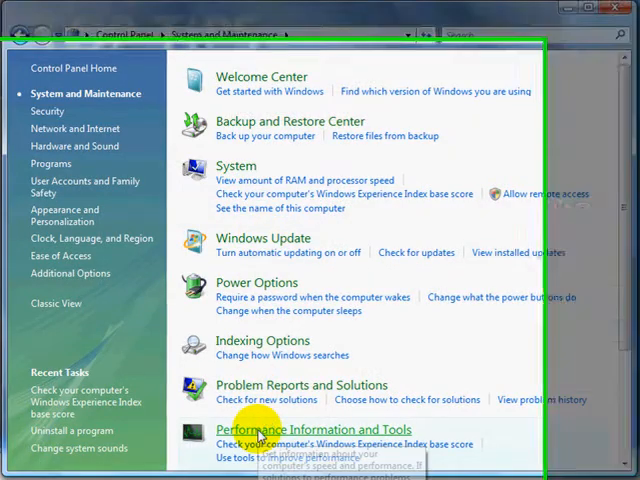
left_click(312, 428)
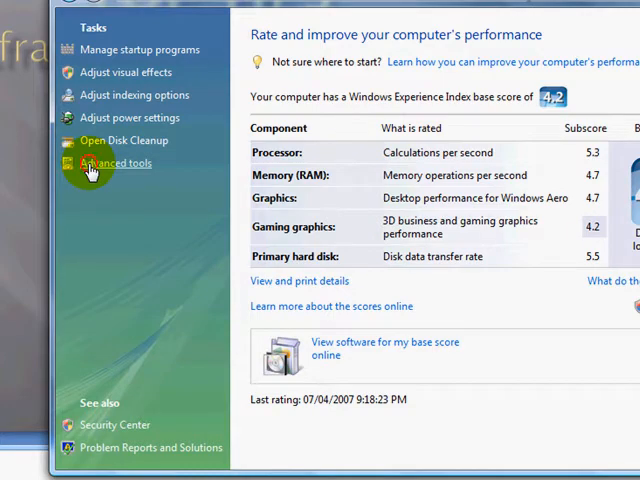
left_click(114, 164)
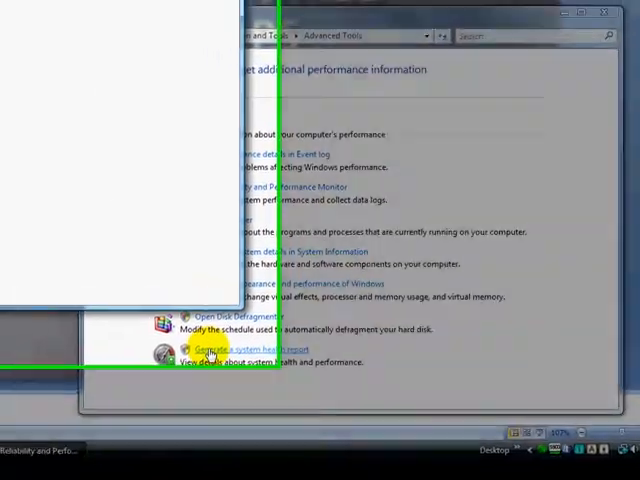
- Generate the System Diagnostics Report and review its errors, warnings and basic checks
left_click(248, 348)
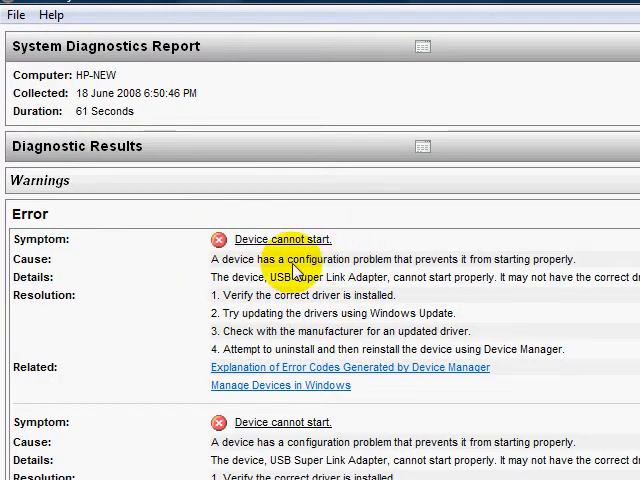
scroll("down", 3)
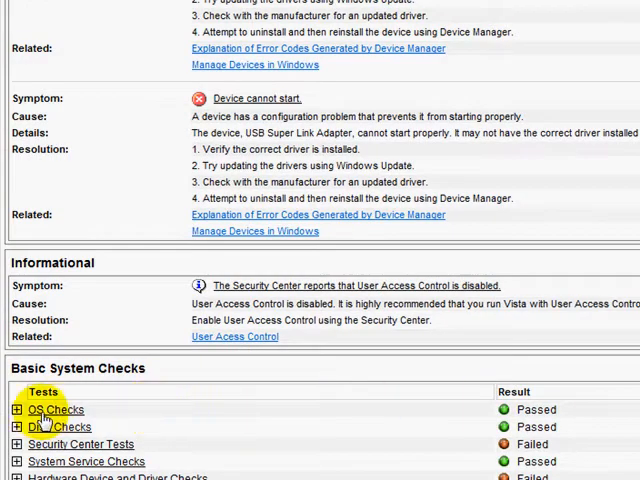
mouse_move(178, 452)
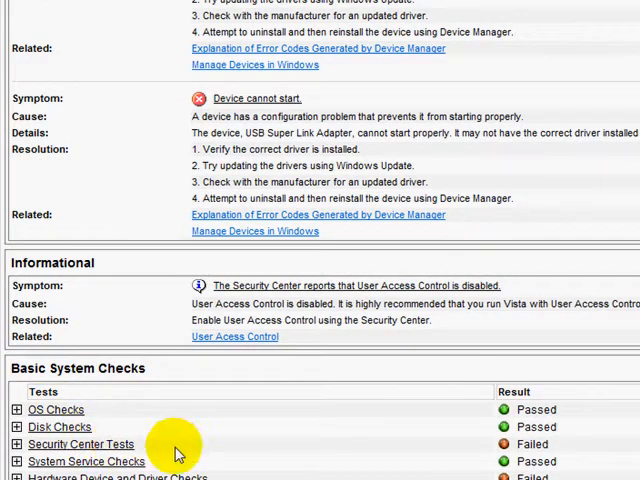
scroll("up", 3)
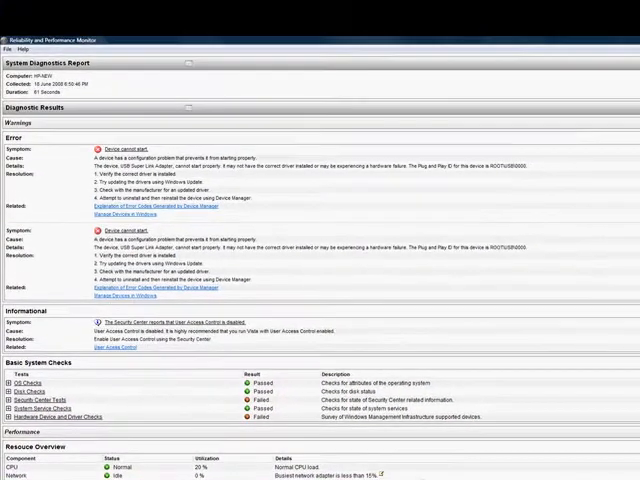
- Scroll through the report to reach the Network Interface and Memory detail sections
scroll("down", 3)
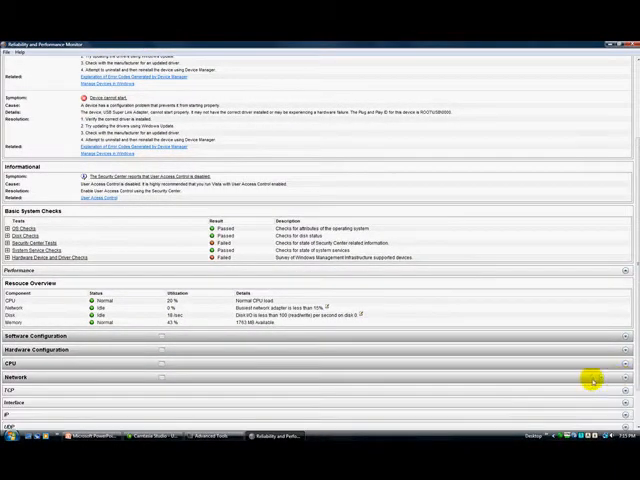
scroll("down", 3)
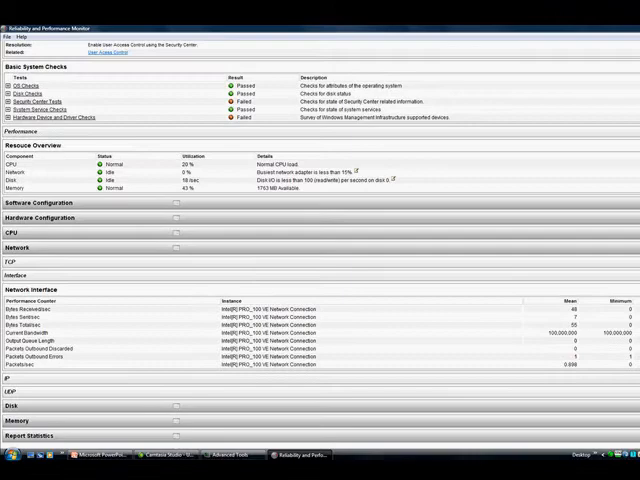
scroll("up", 3)
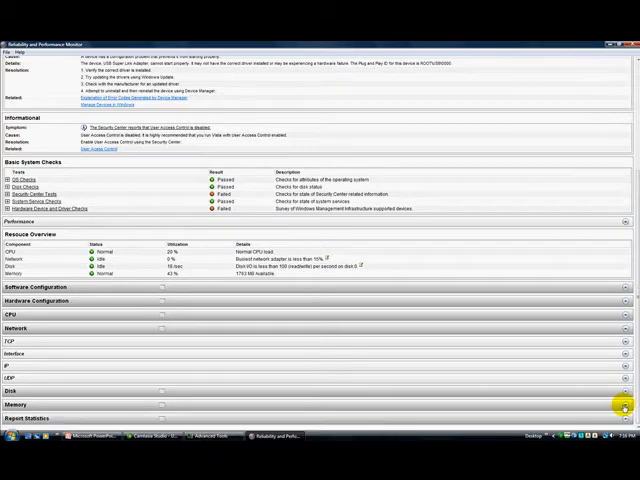
scroll("down", 3)
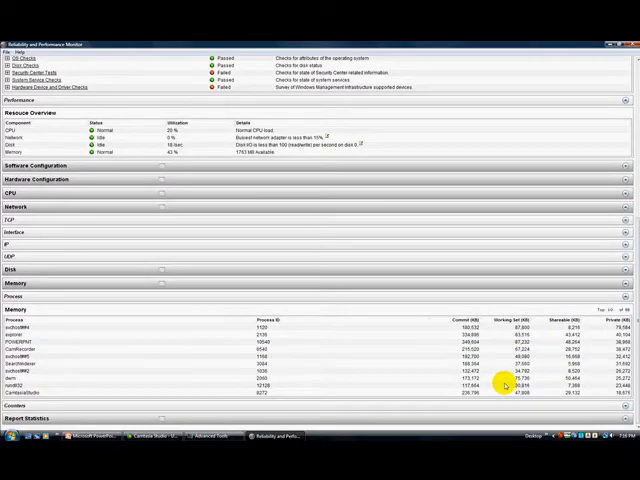
mouse_move(452, 284)
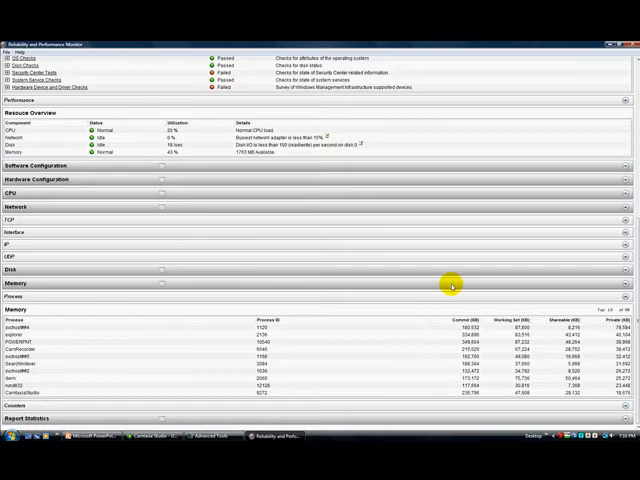